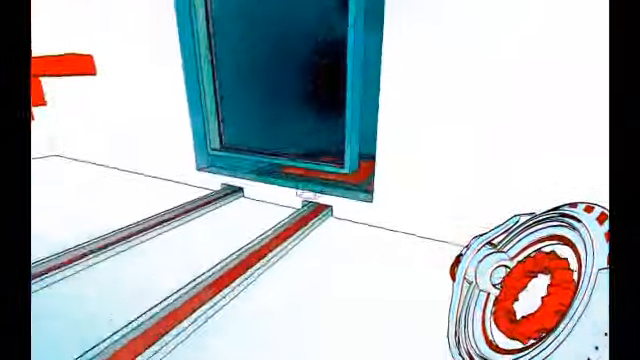
pyautogui.moveTo(320, 180)
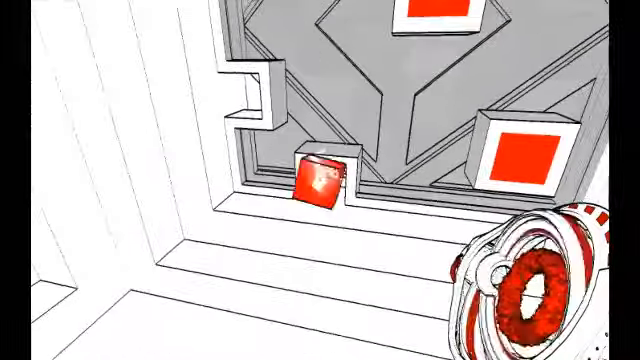
pyautogui.moveTo(320, 180)
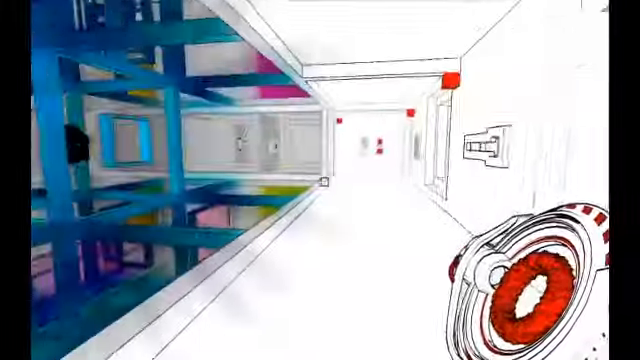
pyautogui.moveTo(320, 180)
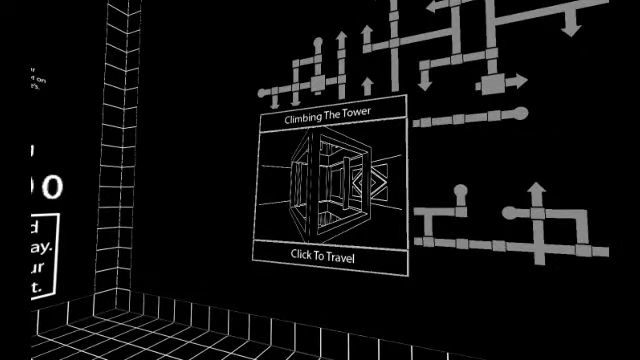
pyautogui.click(320, 256)
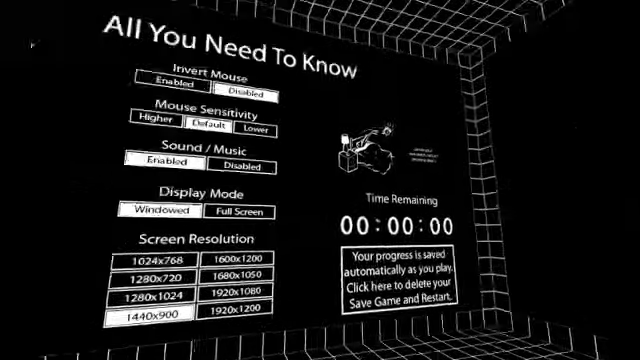